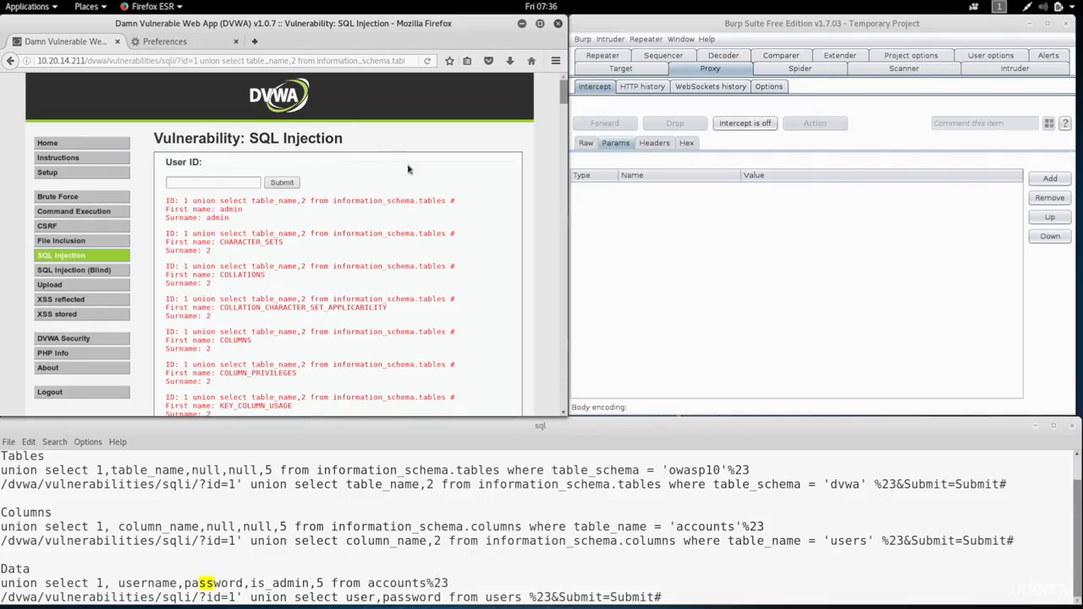
pyautogui.moveTo(234, 415)
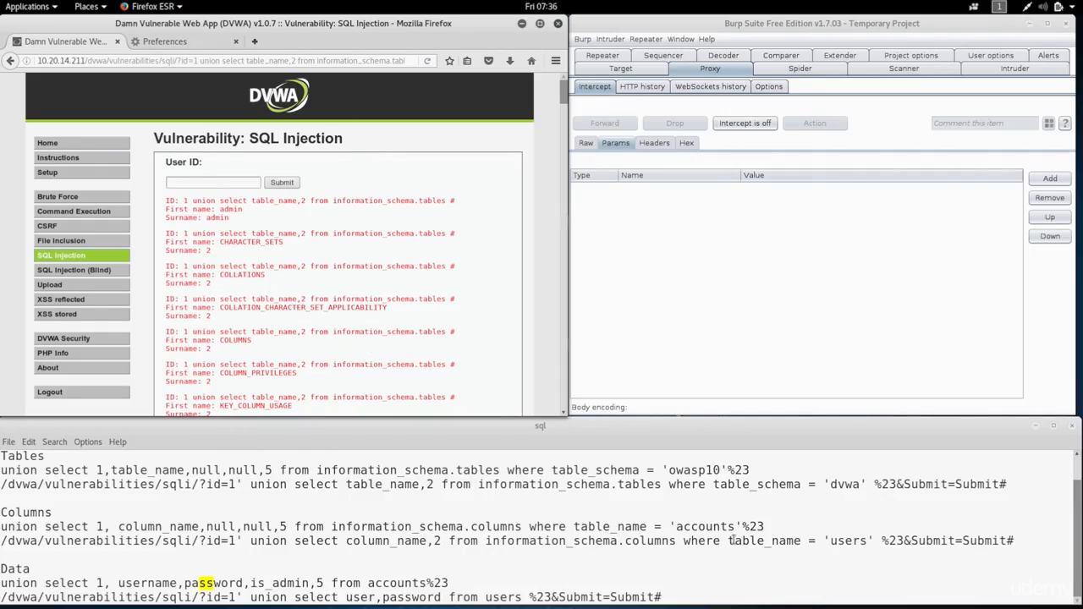
# Submit the table_schema = 'dvwa' injection URL in Firefox, getting a MySQL syntax error.
pyautogui.doubleClick(687, 484)
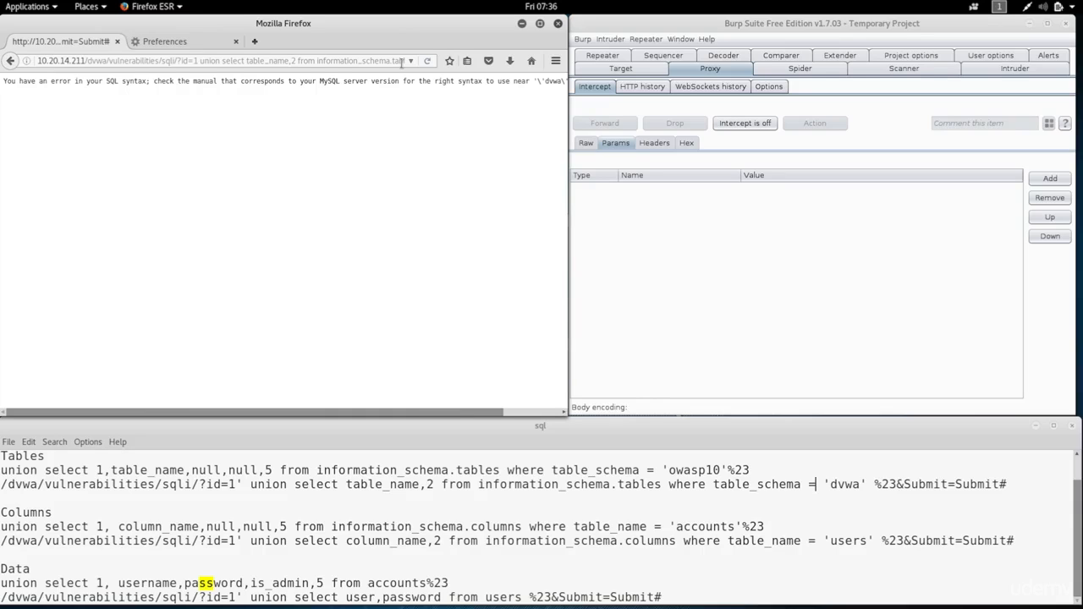
pyautogui.moveTo(524, 90)
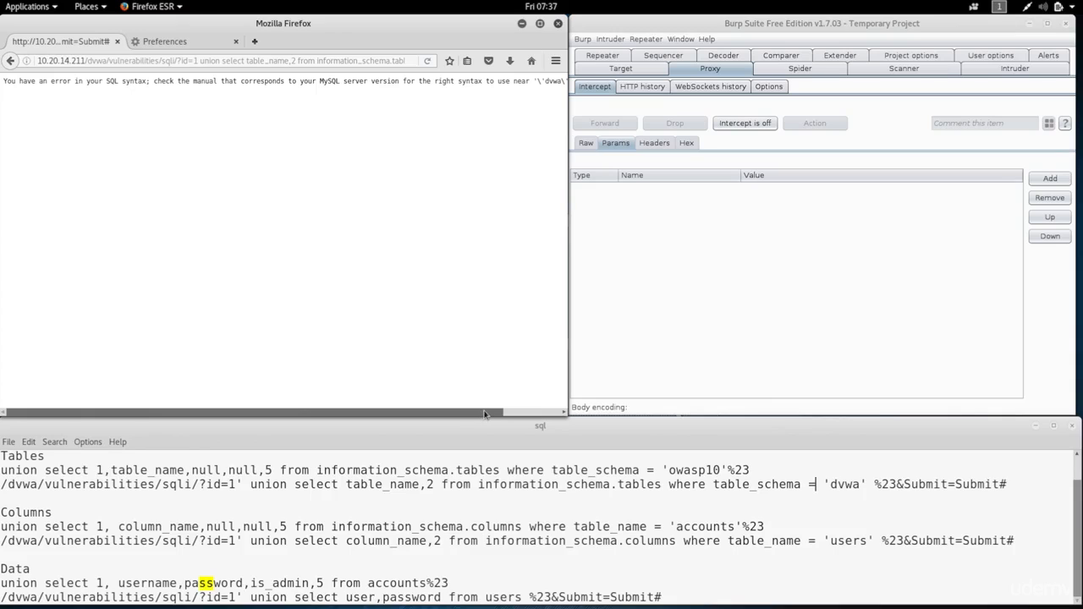
pyautogui.hscroll(3)
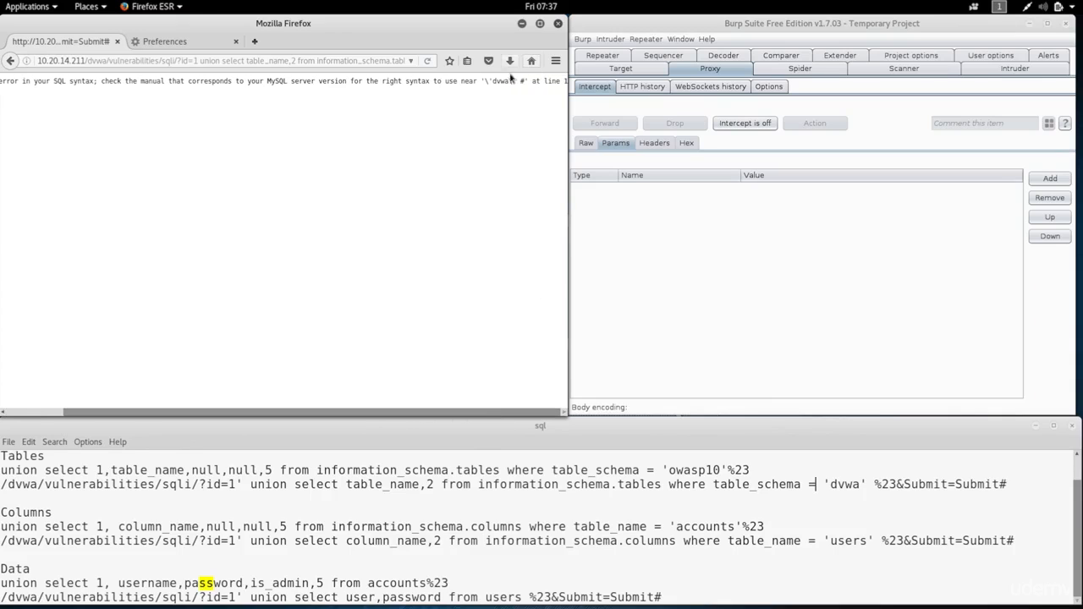
pyautogui.doubleClick(501, 82)
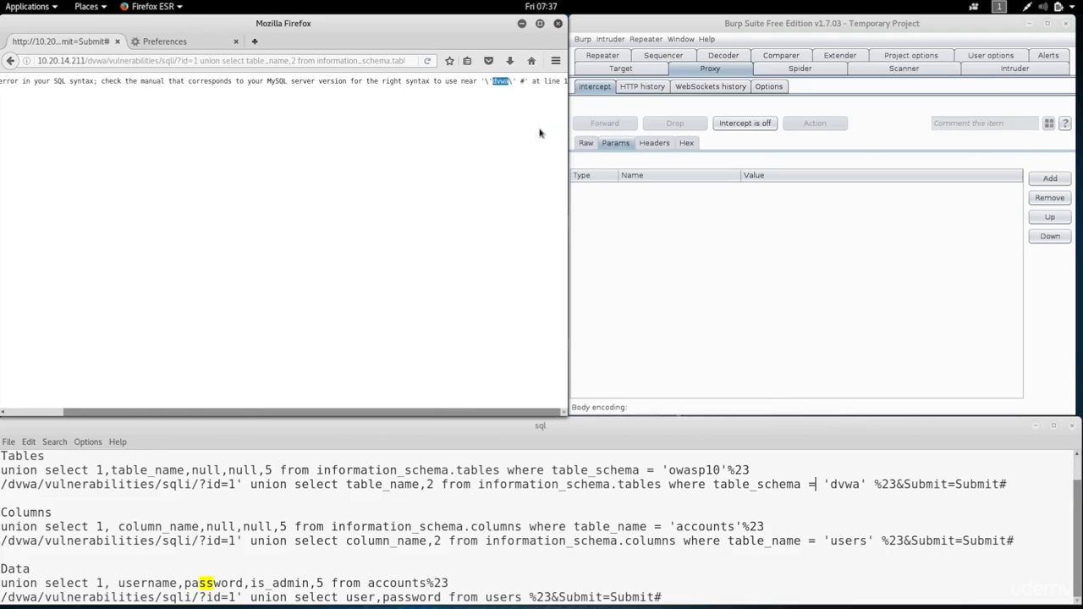
pyautogui.moveTo(511, 103)
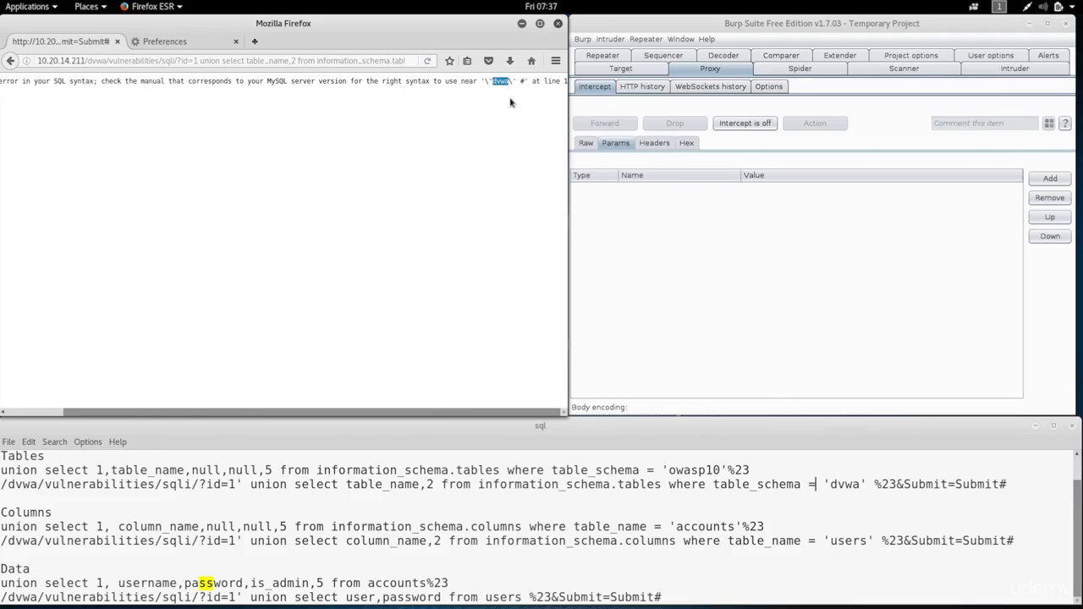
pyautogui.moveTo(769, 342)
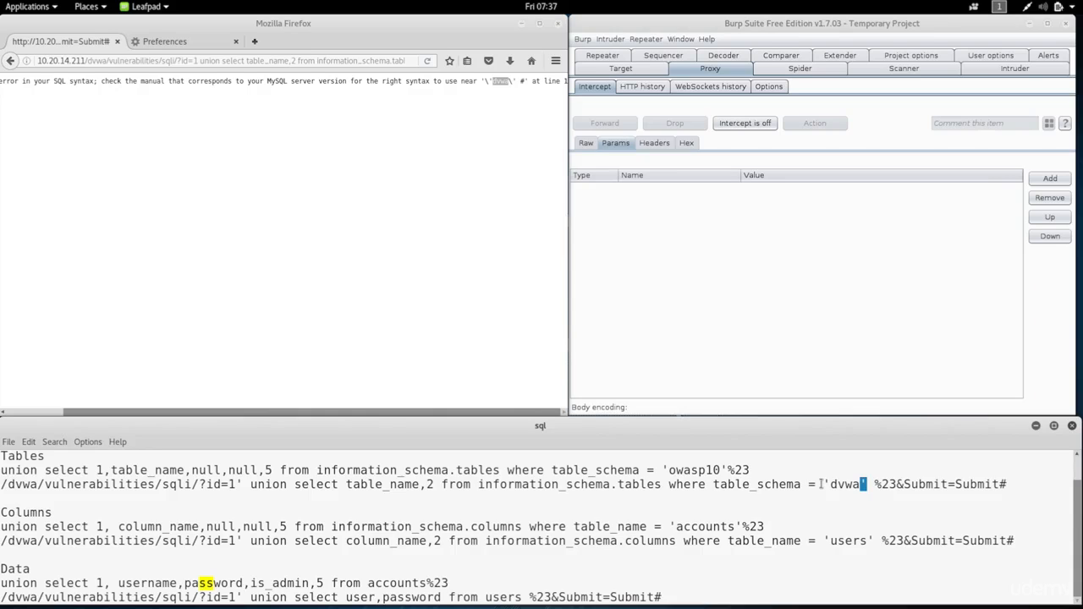
pyautogui.moveTo(738, 139)
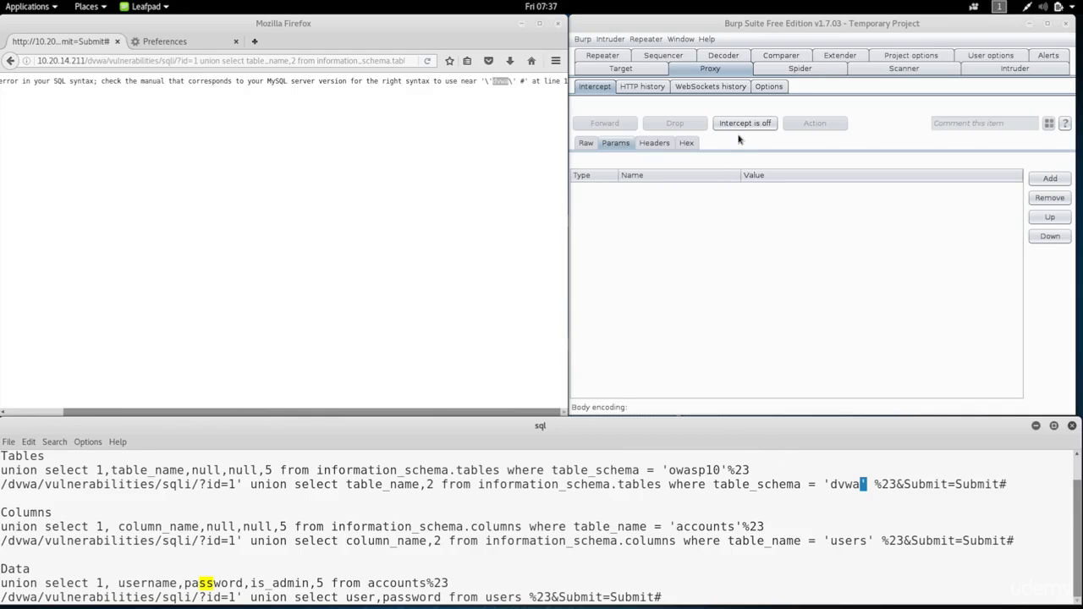
# URL-encode a single quote in Decoder and select the resulting %27 output.
pyautogui.click(722, 55)
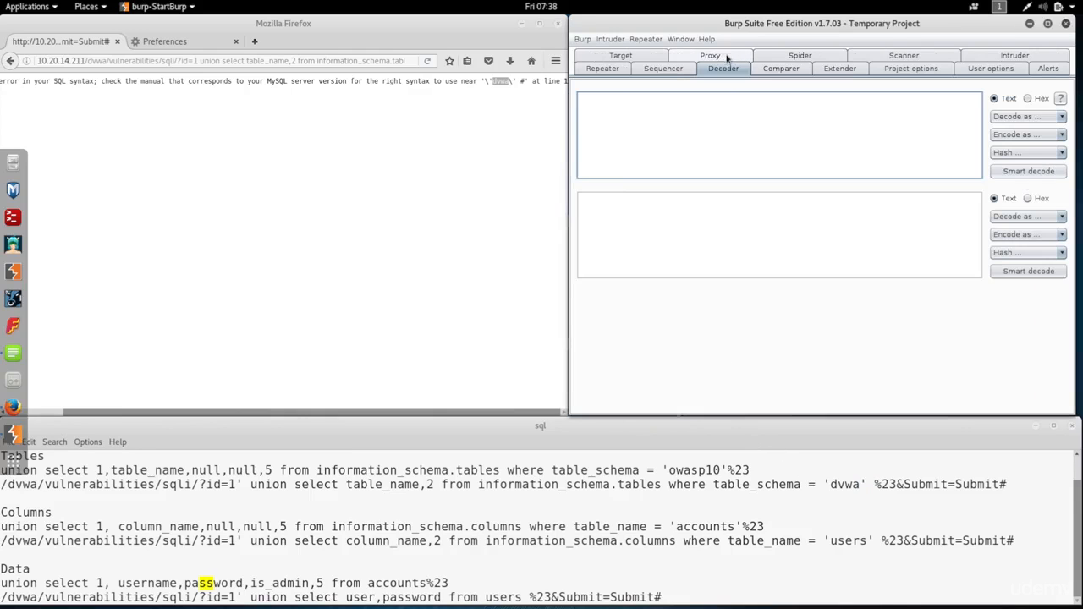
pyautogui.moveTo(852, 110)
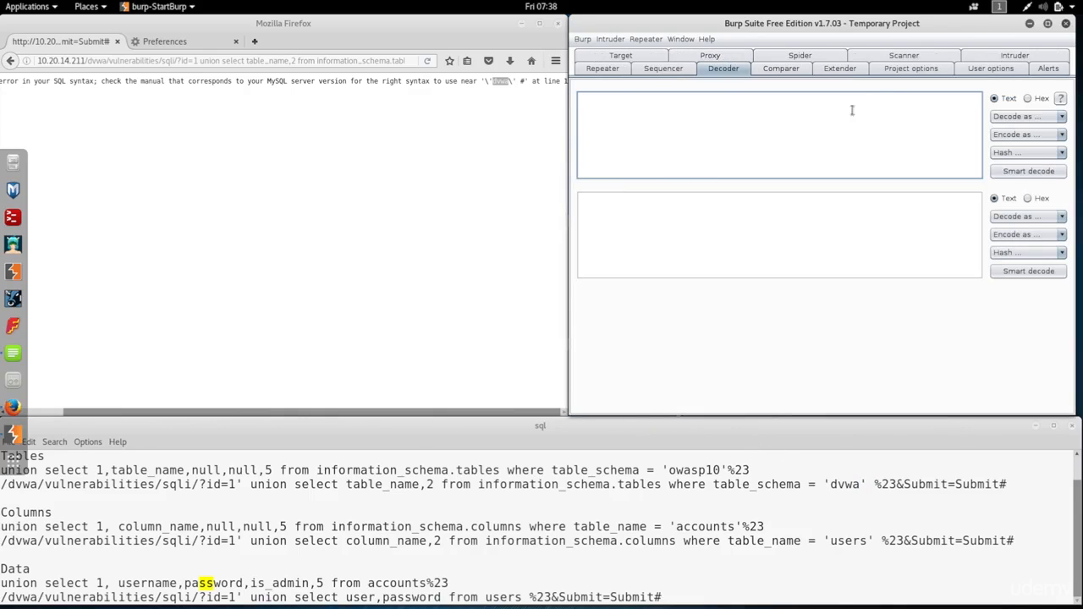
pyautogui.moveTo(908, 144)
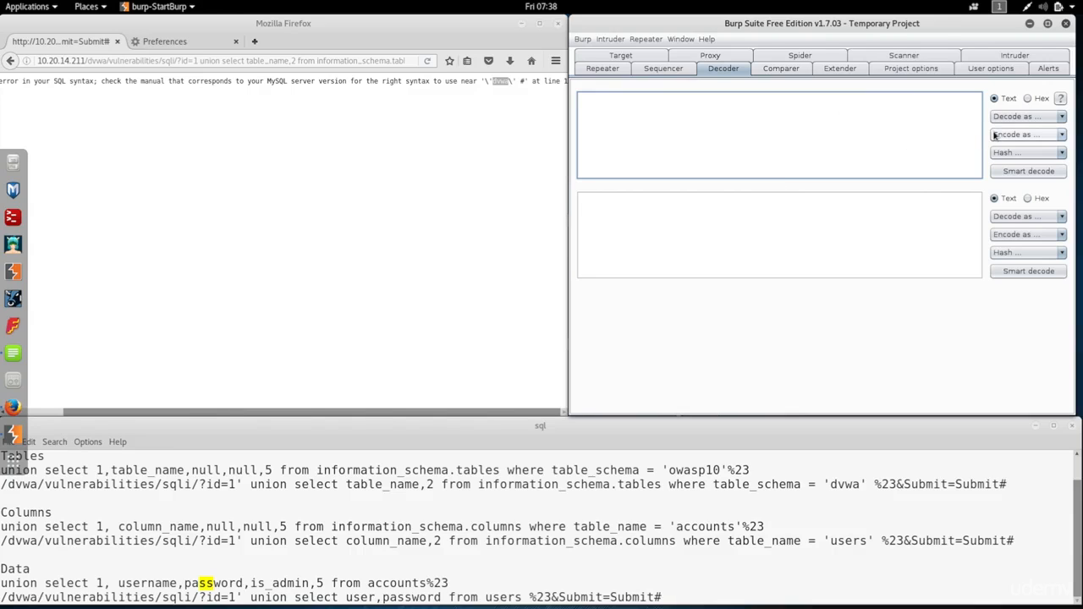
pyautogui.moveTo(846, 128)
pyautogui.write('#')
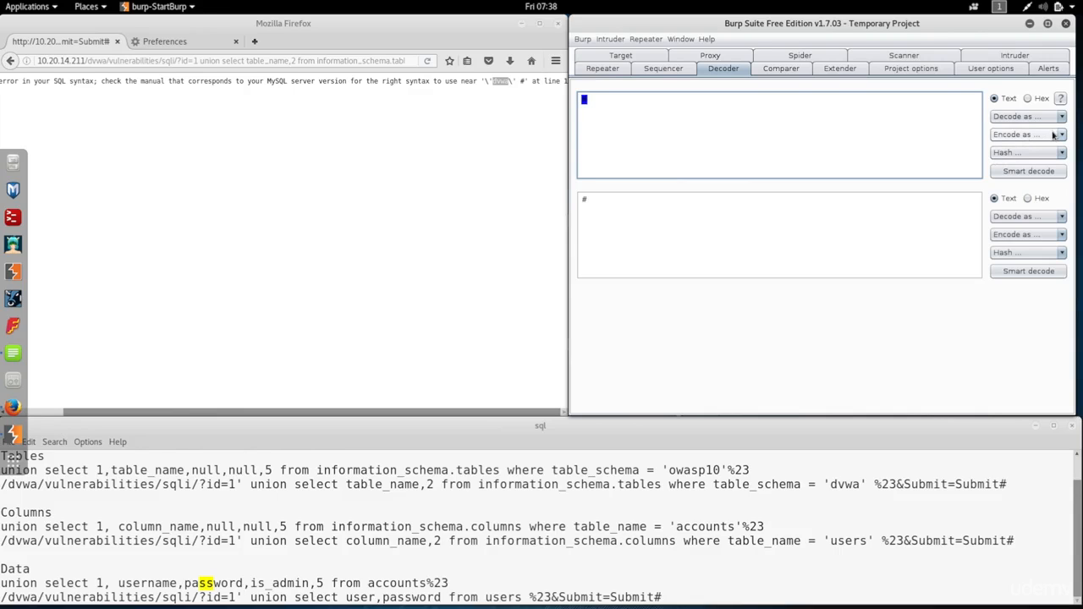
pyautogui.click(1026, 134)
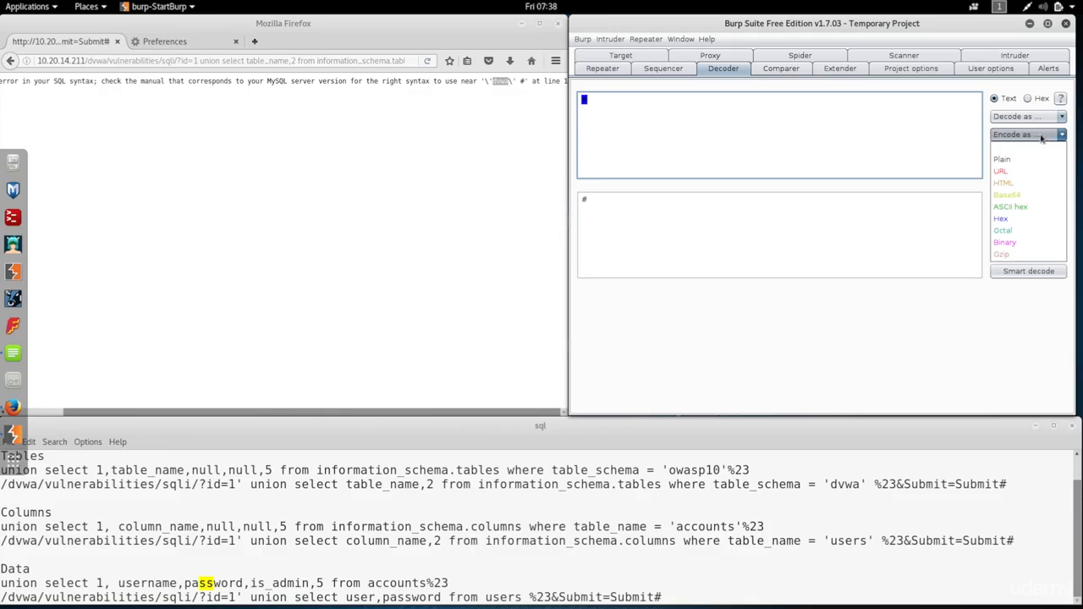
pyautogui.moveTo(1012, 178)
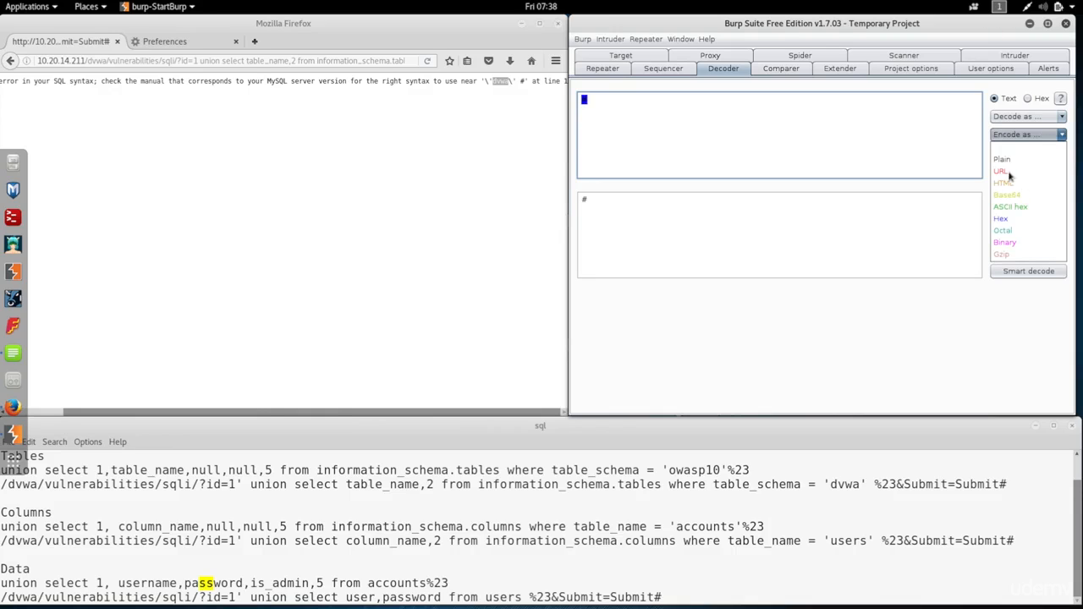
pyautogui.click(1001, 169)
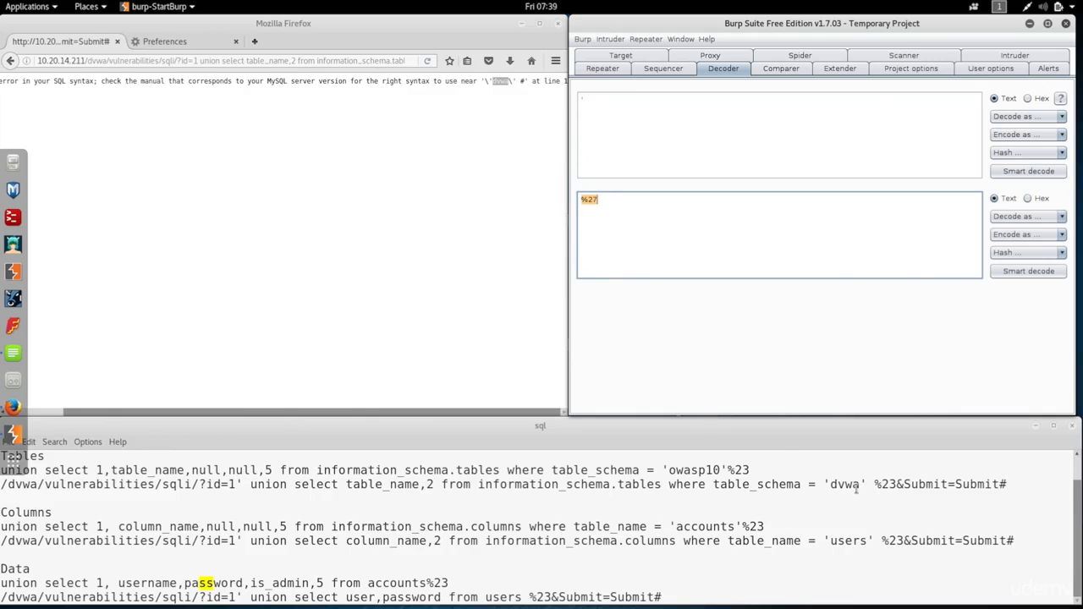
pyautogui.doubleClick(843, 484)
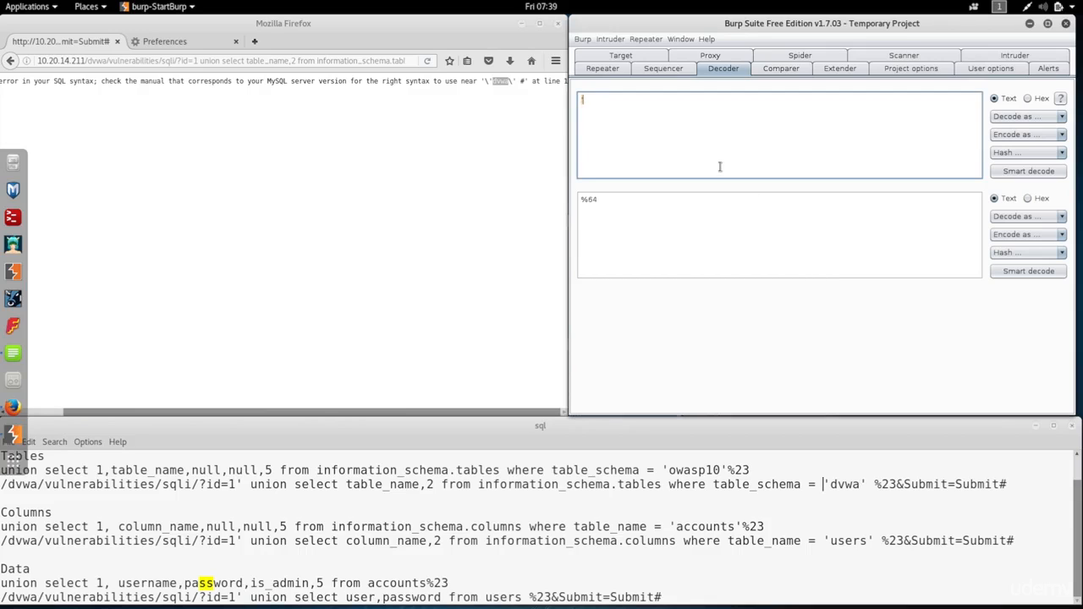
# Encode 'dvwa' as plain text in Decoder and view it as hex bytes 64 76 77 61.
pyautogui.write('dvwa')
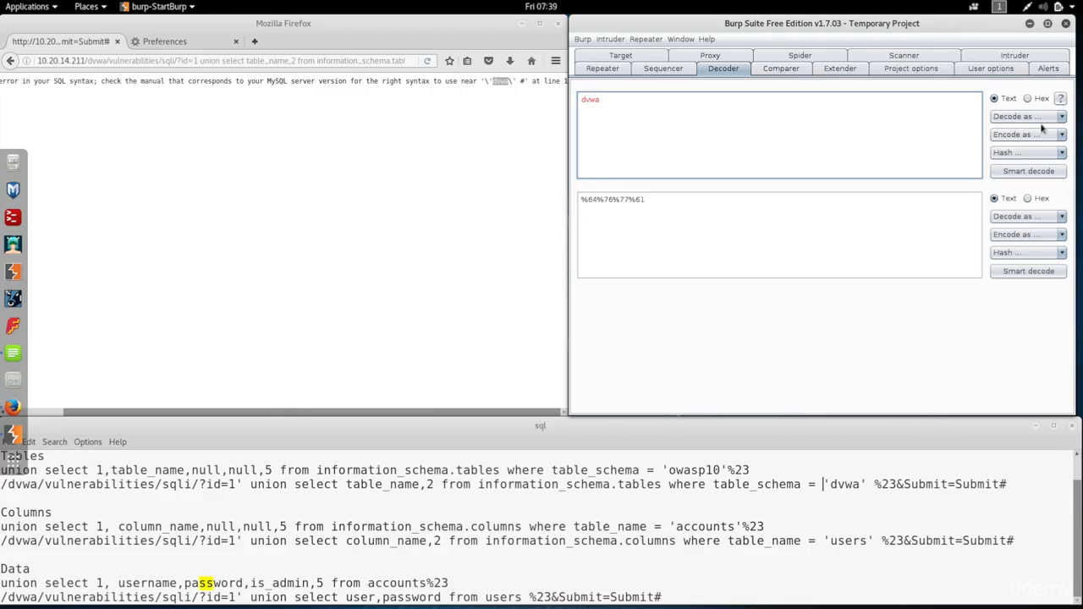
pyautogui.click(1059, 116)
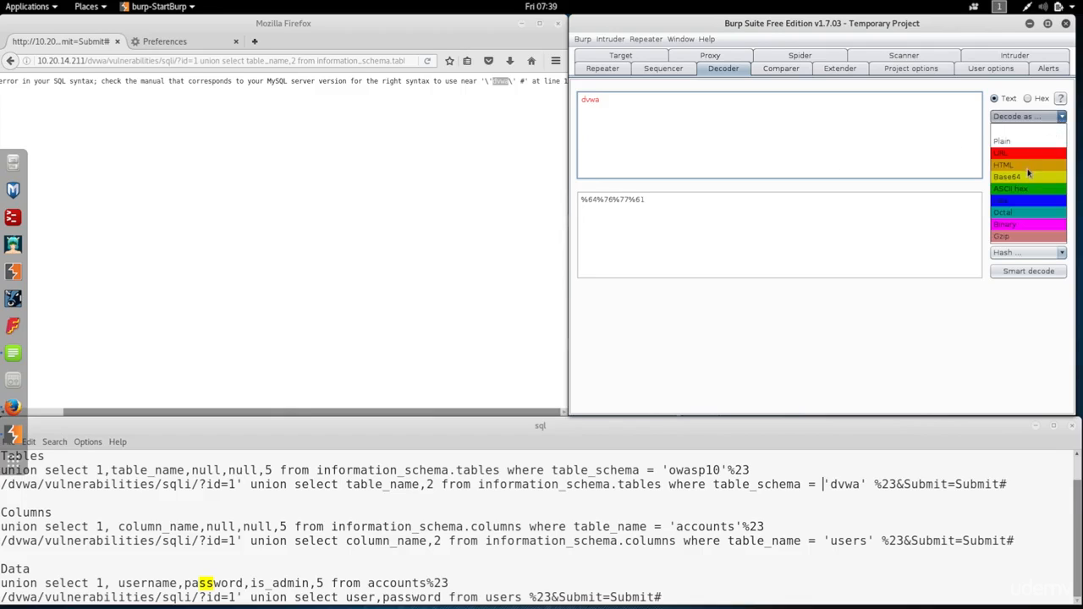
pyautogui.click(1024, 134)
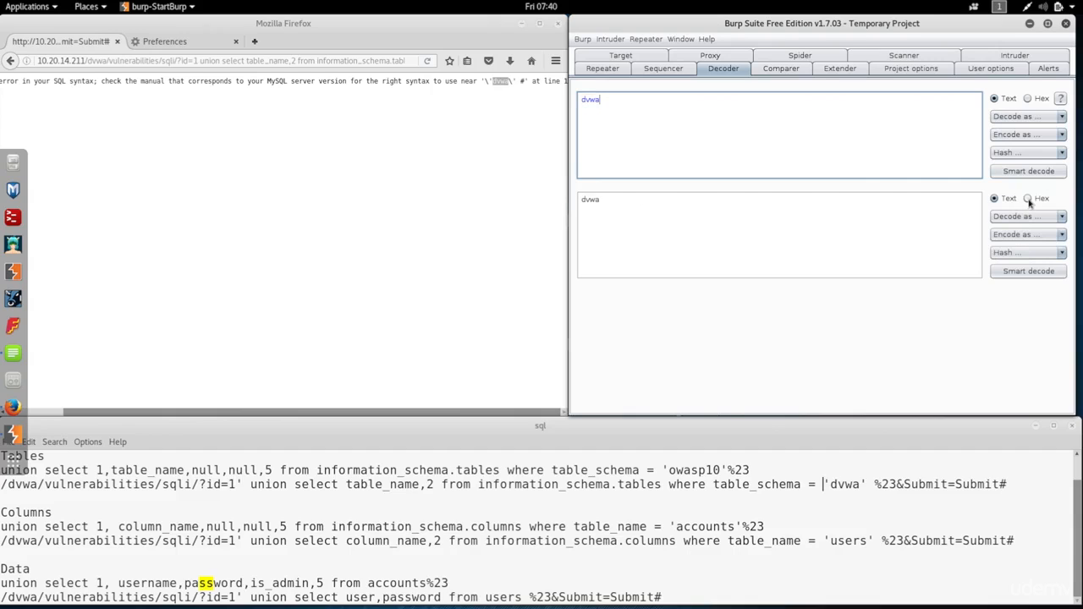
pyautogui.click(1028, 198)
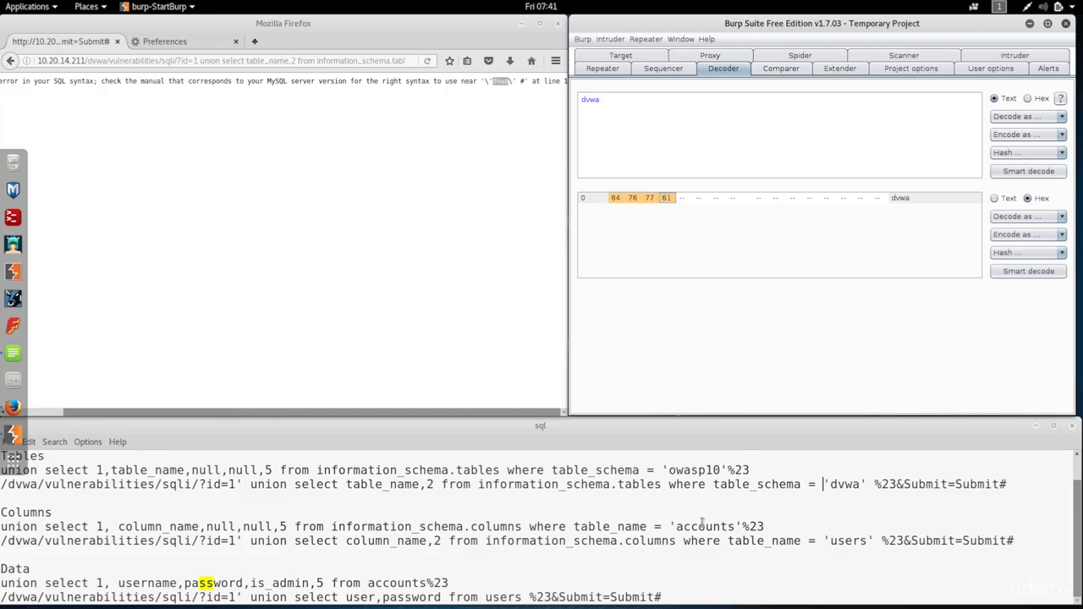
pyautogui.moveTo(836, 487)
pyautogui.write('0x')
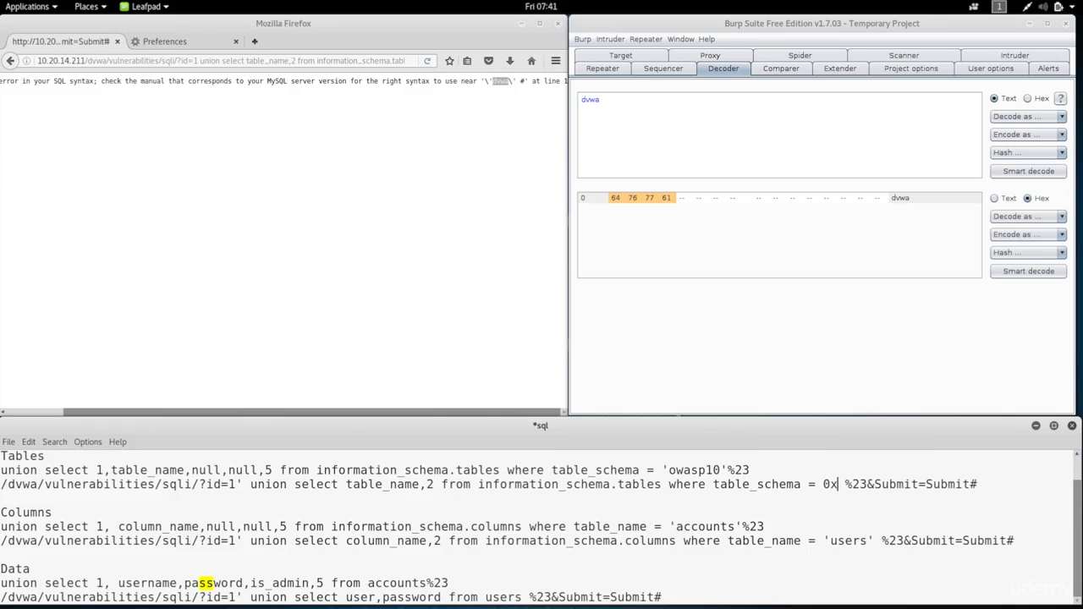
# Enter the hex form 0x64767761 in place of 'dvwa' in the table_schema condition.
pyautogui.write('64')
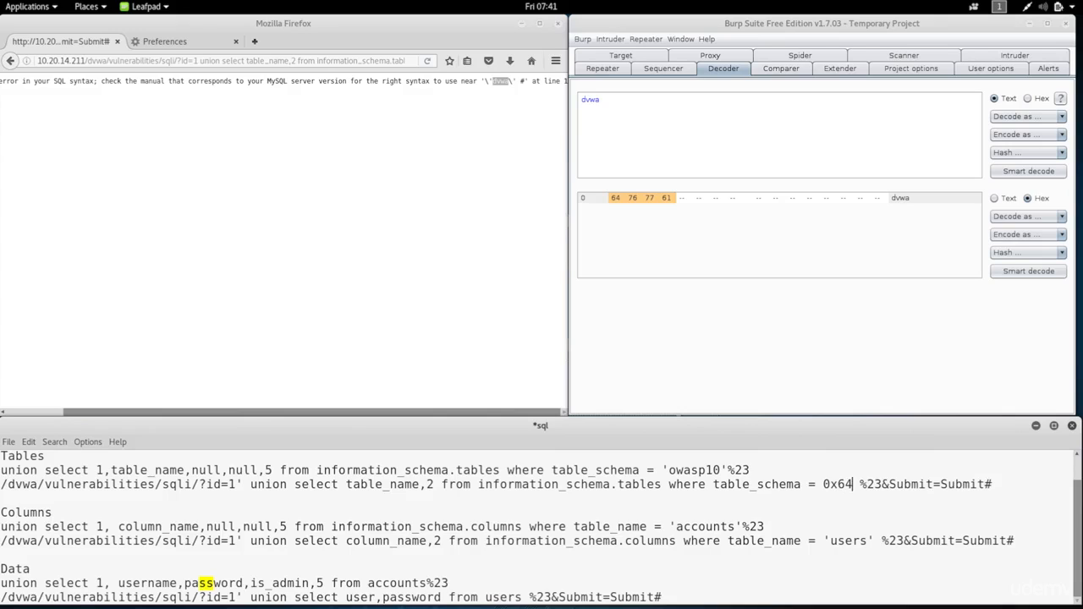
pyautogui.write('7')
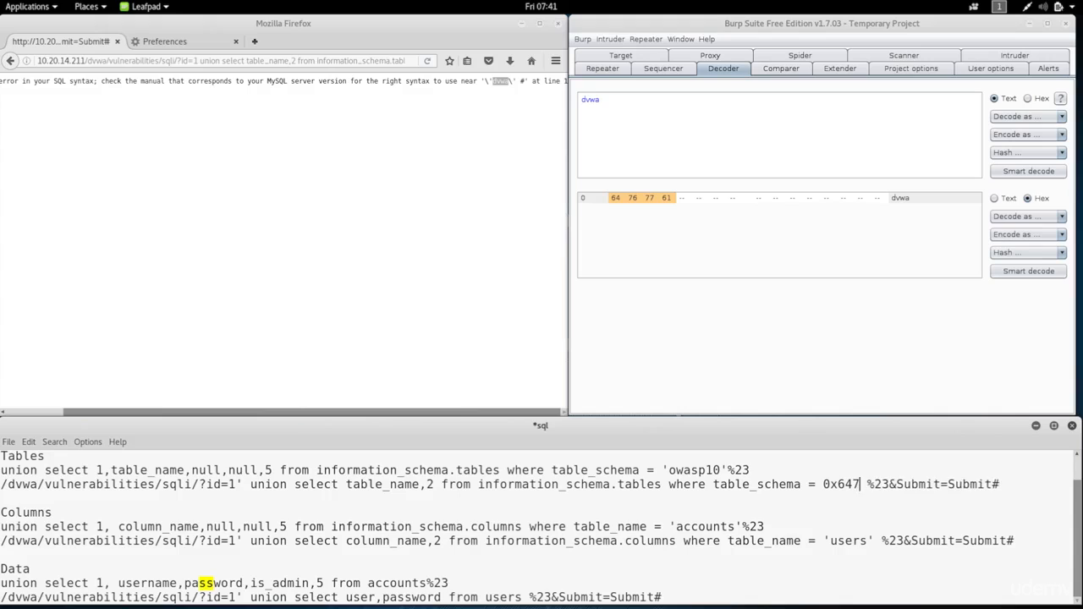
pyautogui.write('67761')
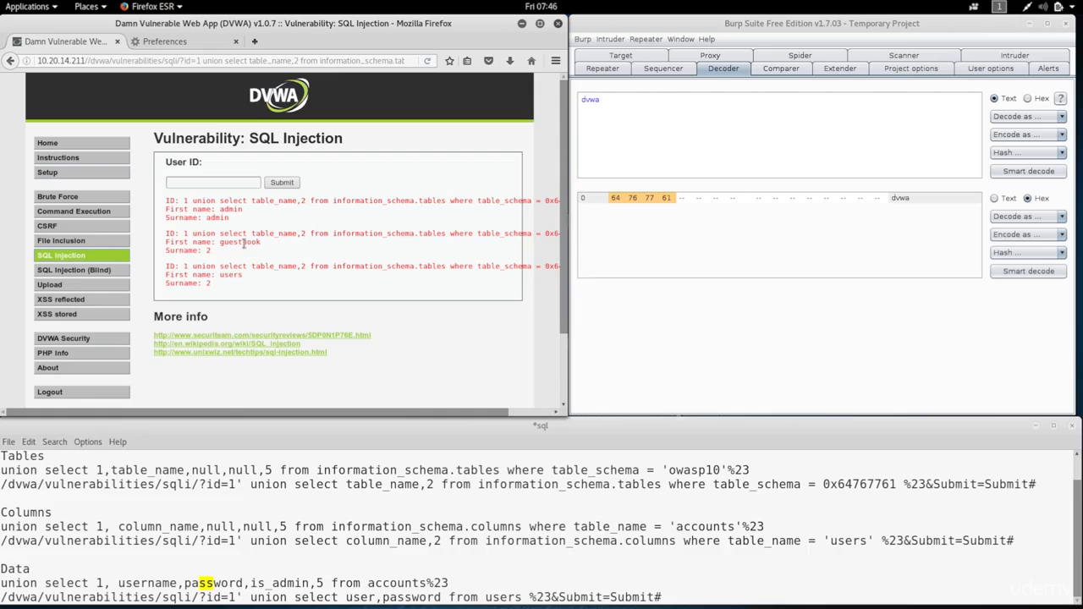
# Select the guestbook and users table names returned by the hex-encoded schema query.
pyautogui.doubleClick(241, 242)
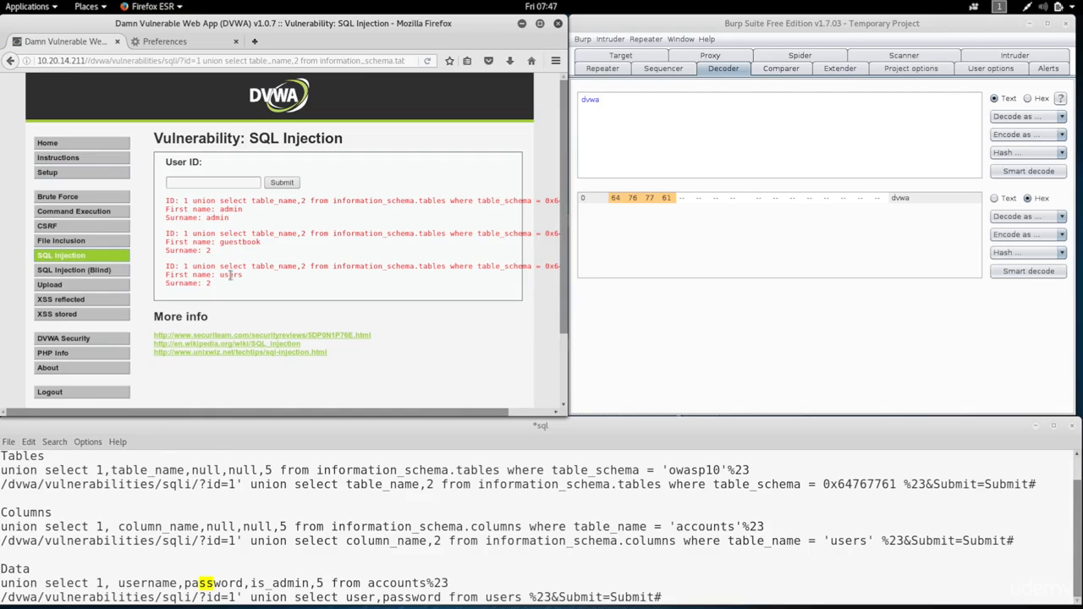
pyautogui.doubleClick(230, 274)
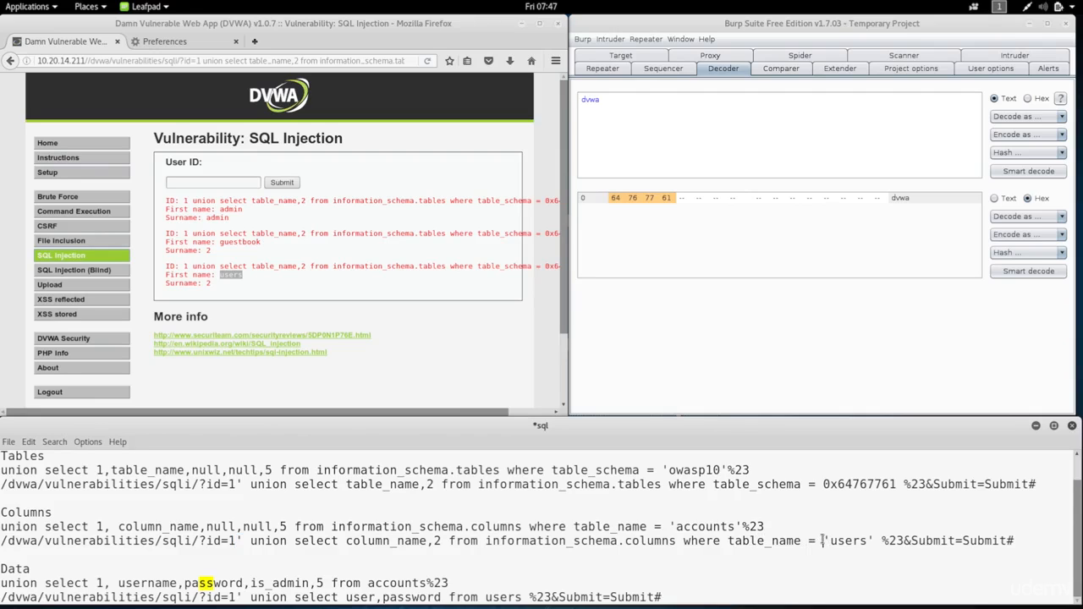
pyautogui.doubleClick(846, 541)
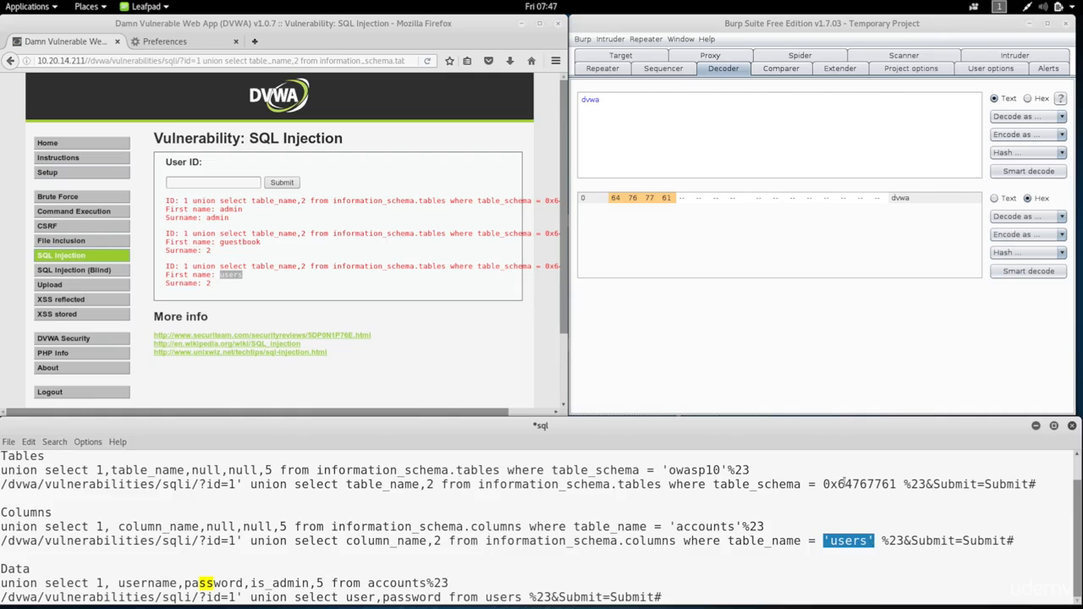